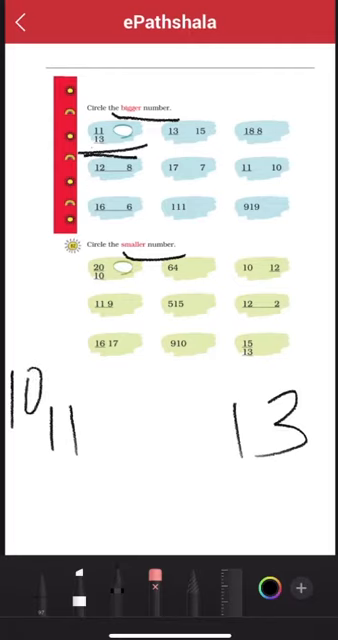
Handwrite 10, 11 and 13 in the blank area beneath the comparison exercises.
drag(95, 420, 155, 425)
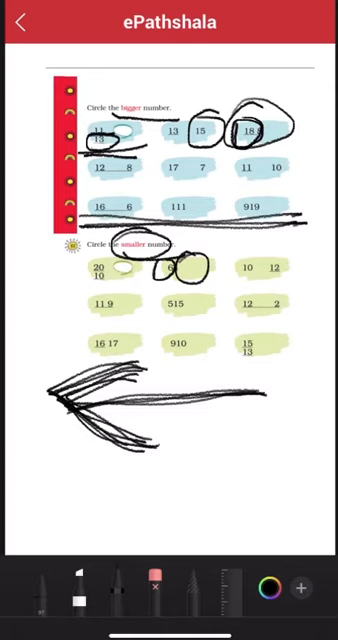
Handwrite 3, 4, 5, 6 under the big arrow with a right-pointing number-line arrow above them.
drag(55, 490, 190, 500)
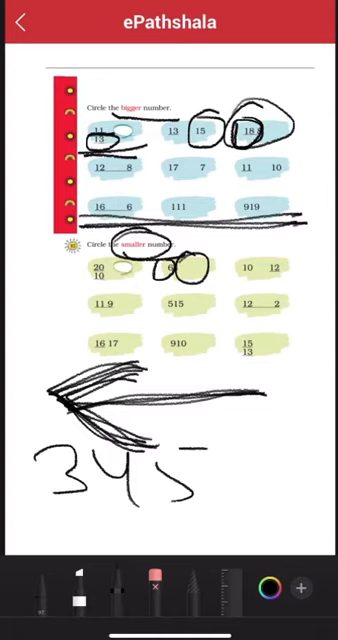
drag(210, 470, 260, 485)
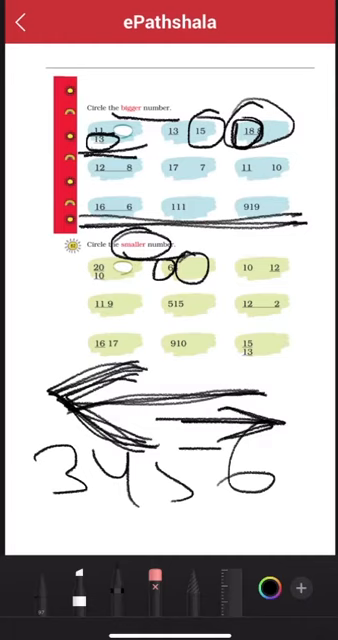
drag(155, 385, 215, 385)
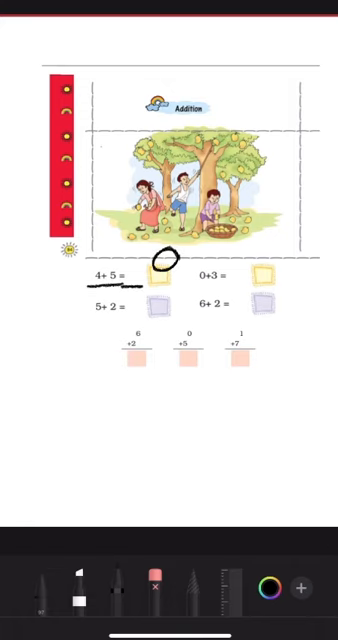
Begin handwriting 9 in the answer box beside 4 + 5.
drag(163, 258, 185, 278)
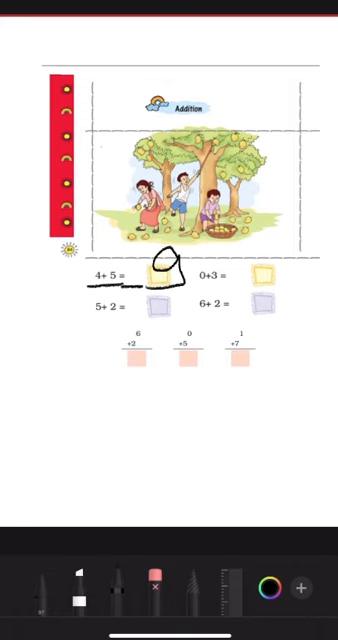